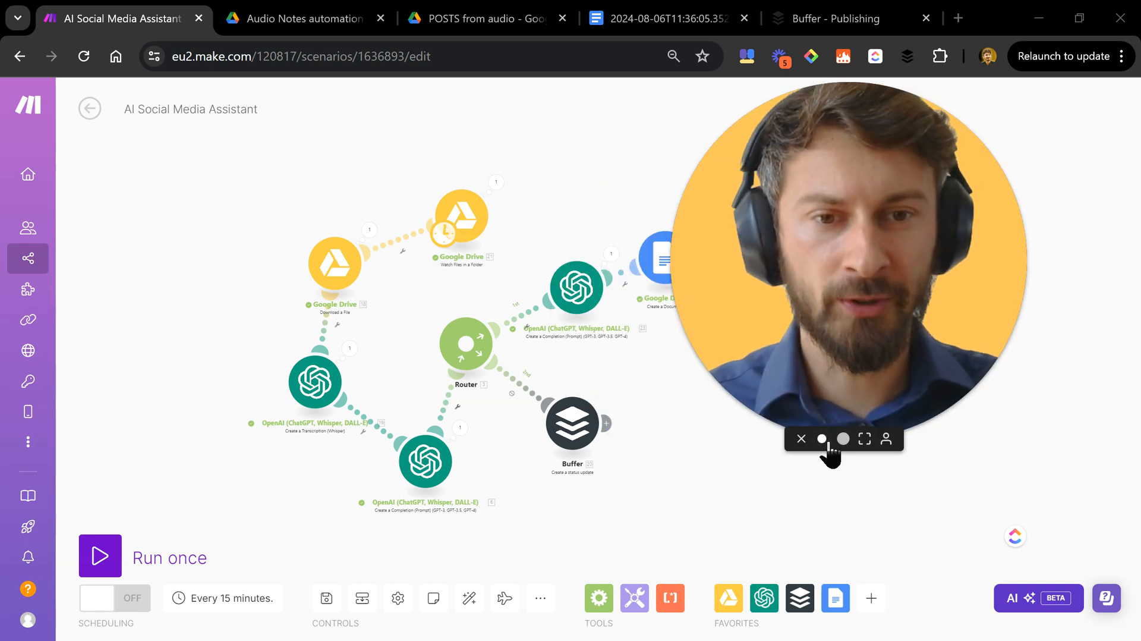
- Run the AI Social Media Assistant scenario once, pan to the Docs/Buffer branch, then view Audio Notes
{"action": "left_click", "coordinate": [100, 556]}
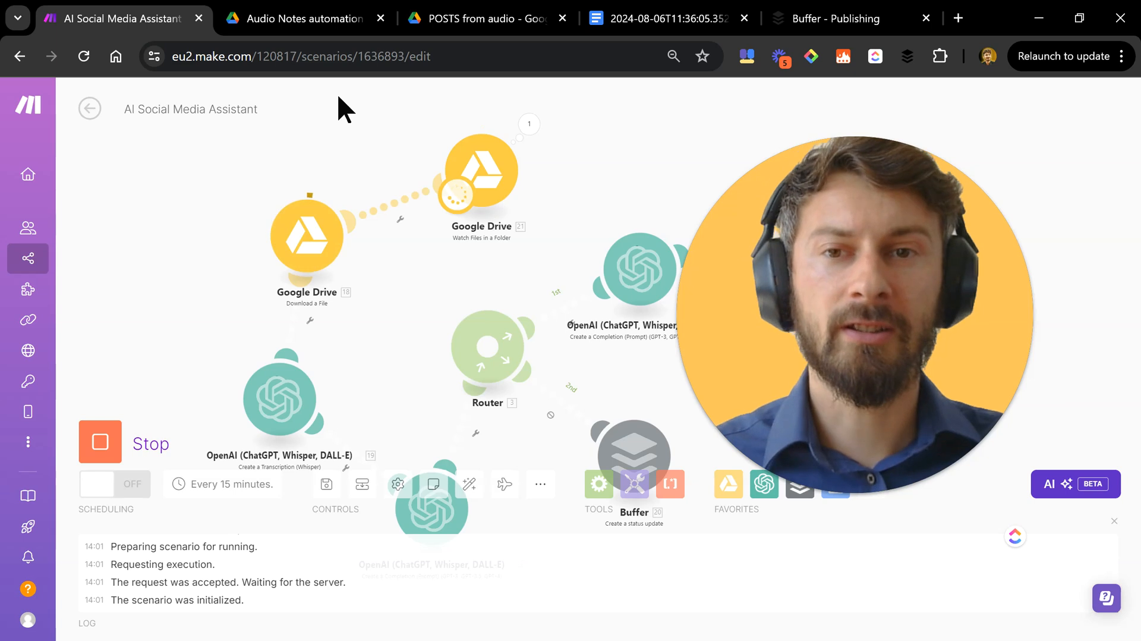
{"action": "left_click", "coordinate": [305, 18]}
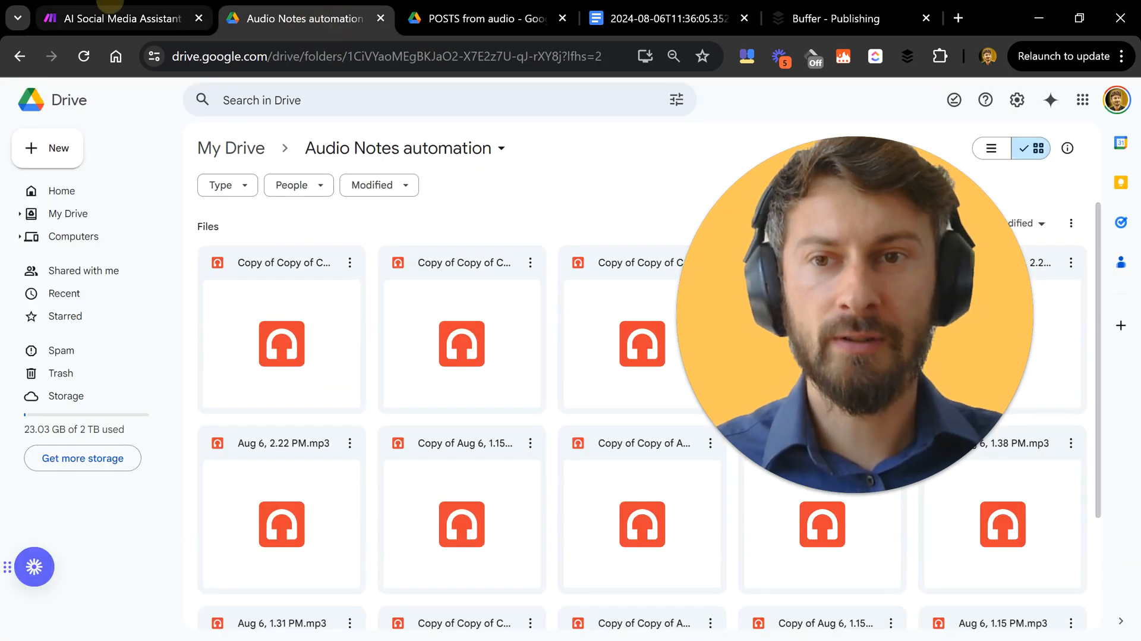
{"action": "left_click", "coordinate": [117, 19]}
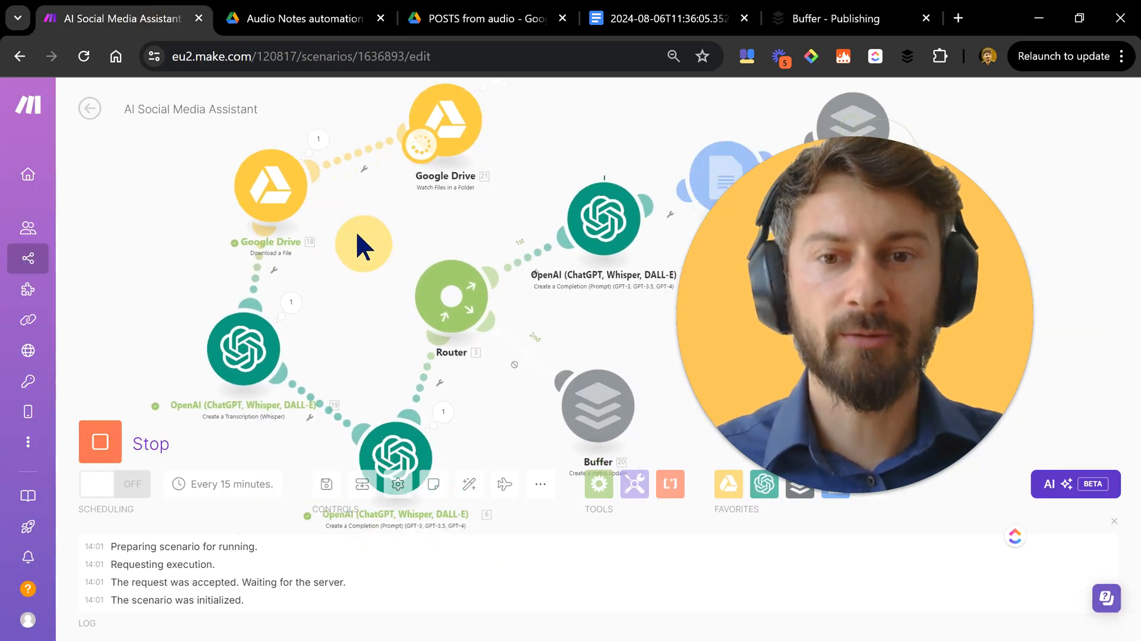
{"action": "left_click_drag", "start_coordinate": [364, 244], "coordinate": [244, 277]}
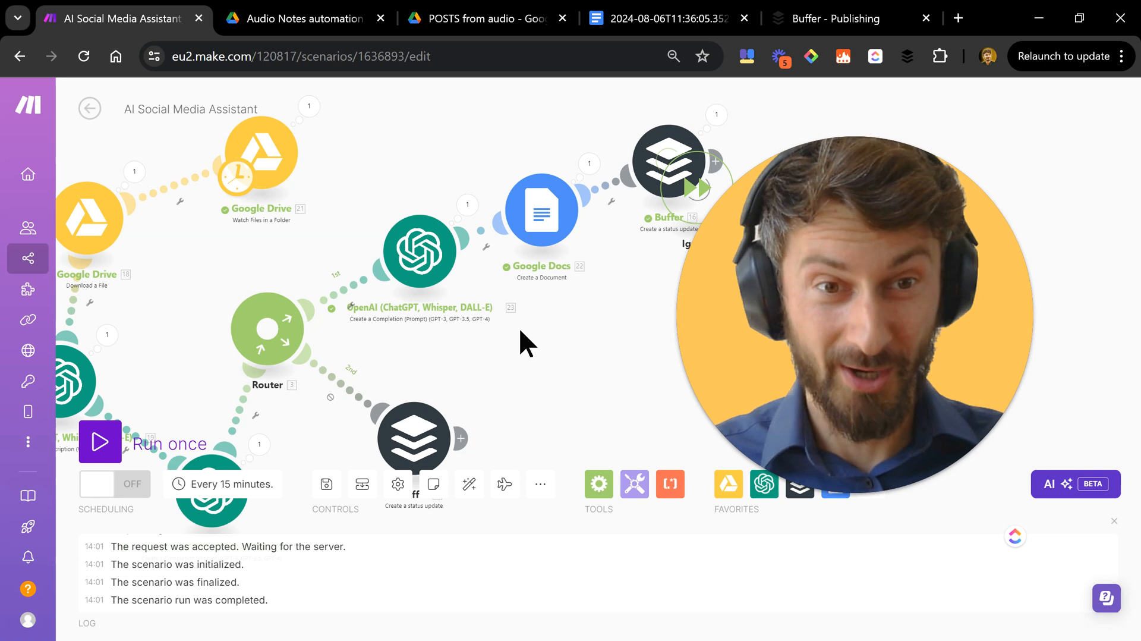
{"action": "left_click", "coordinate": [302, 18]}
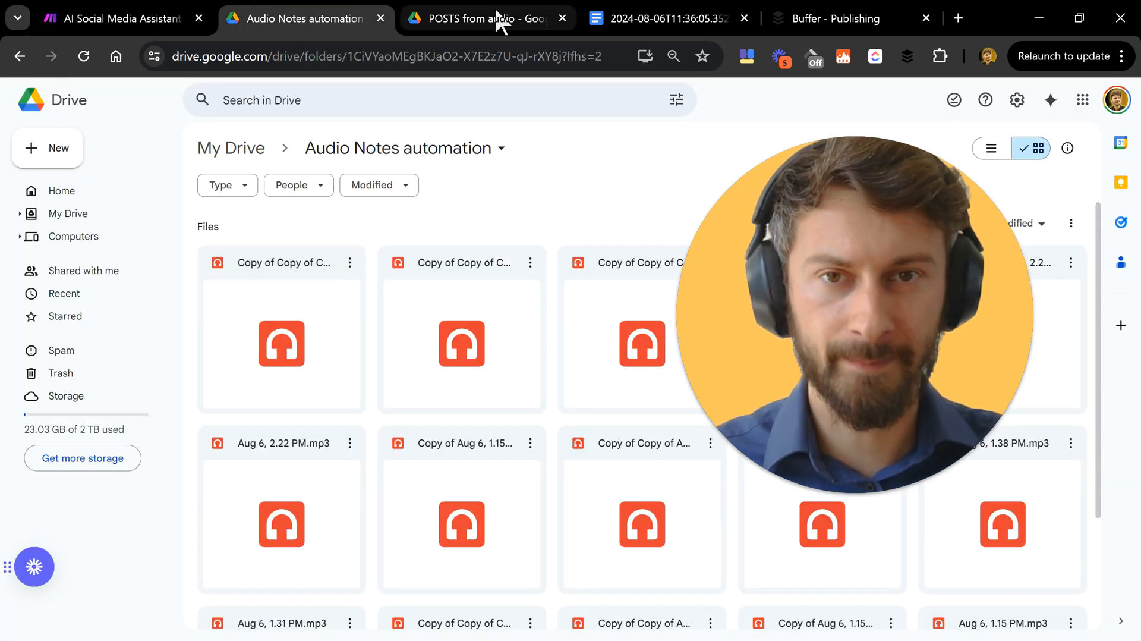
- Switch to the generated Google Doc with the transcript and bite-sized posts
{"action": "left_click", "coordinate": [480, 18]}
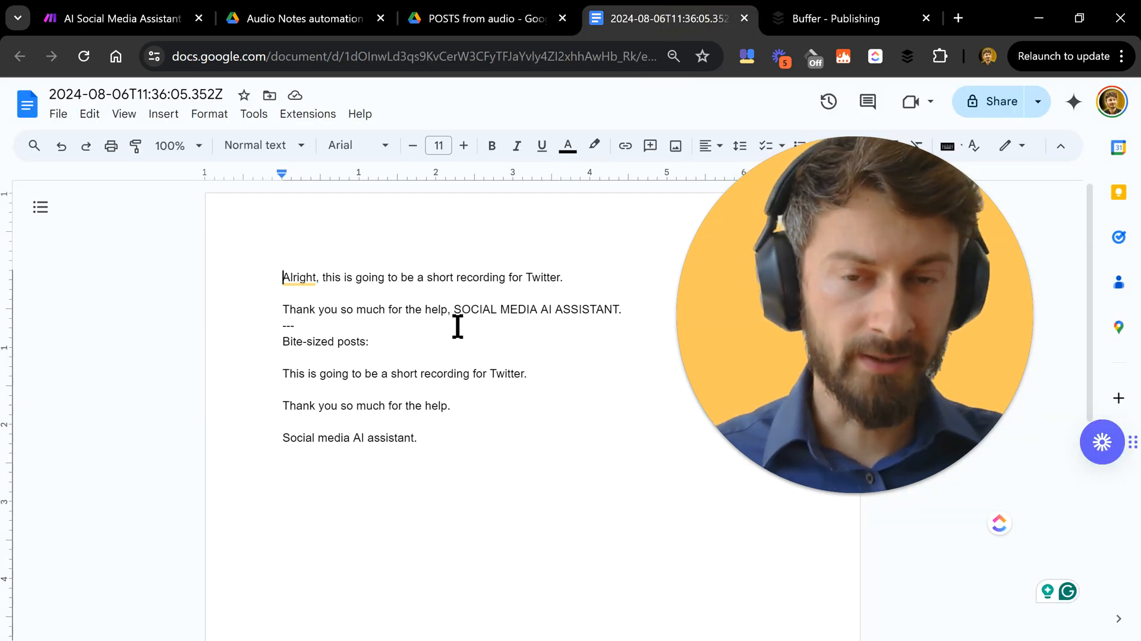
{"action": "left_click", "coordinate": [835, 19]}
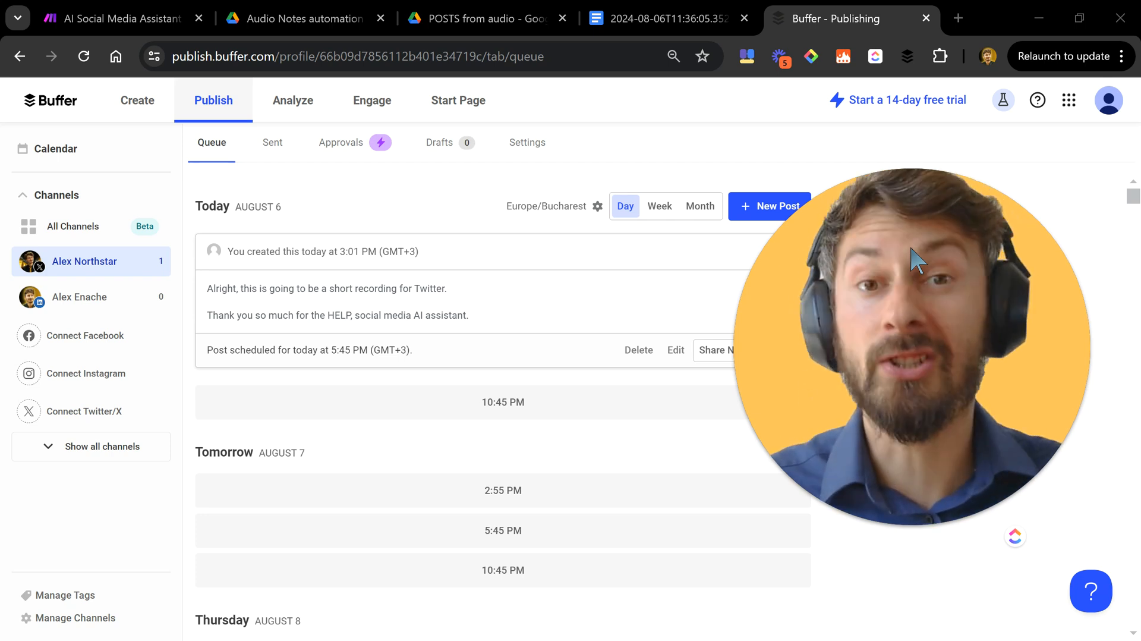
{"action": "mouse_move", "coordinate": [932, 291]}
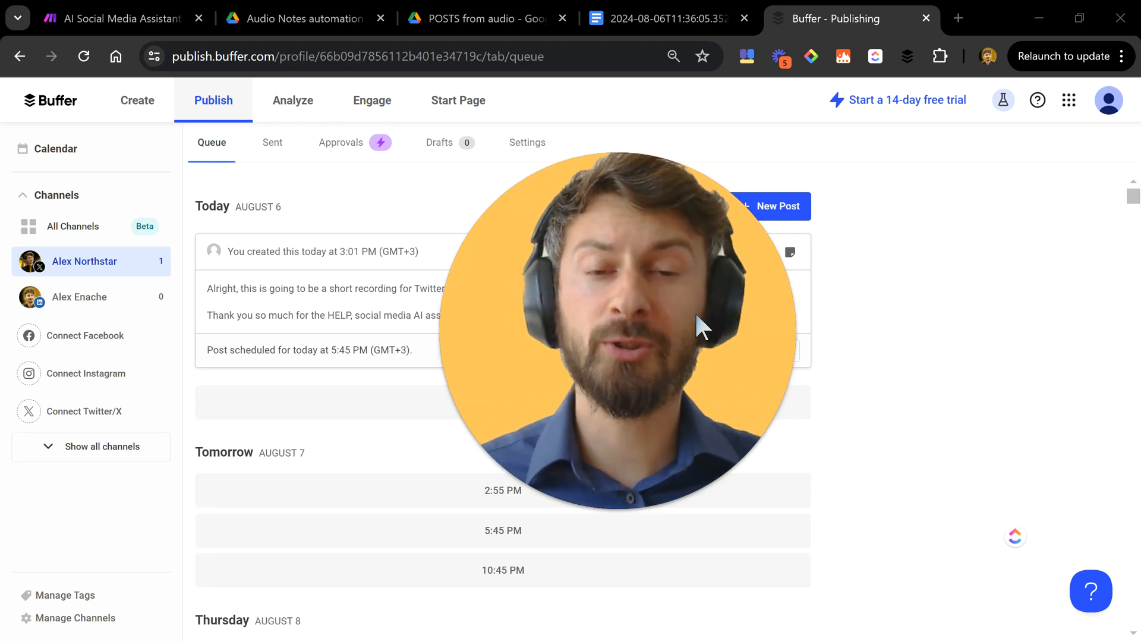
{"action": "mouse_move", "coordinate": [1011, 379]}
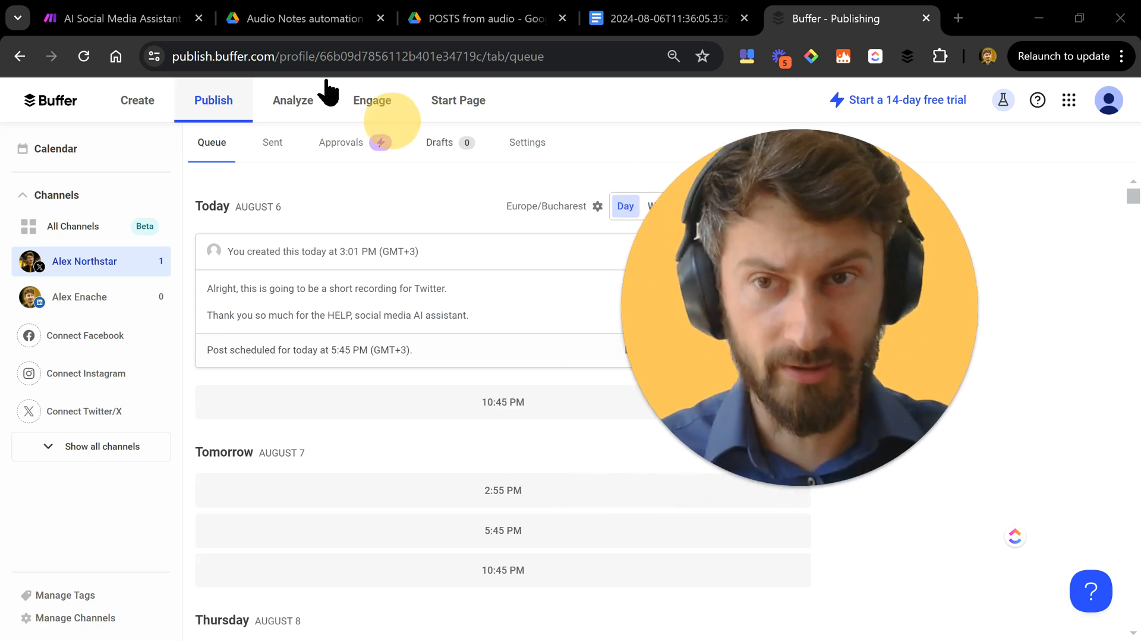
- Return from the Buffer queue to the AI Social Media Assistant scenario in Make
{"action": "left_click", "coordinate": [113, 18]}
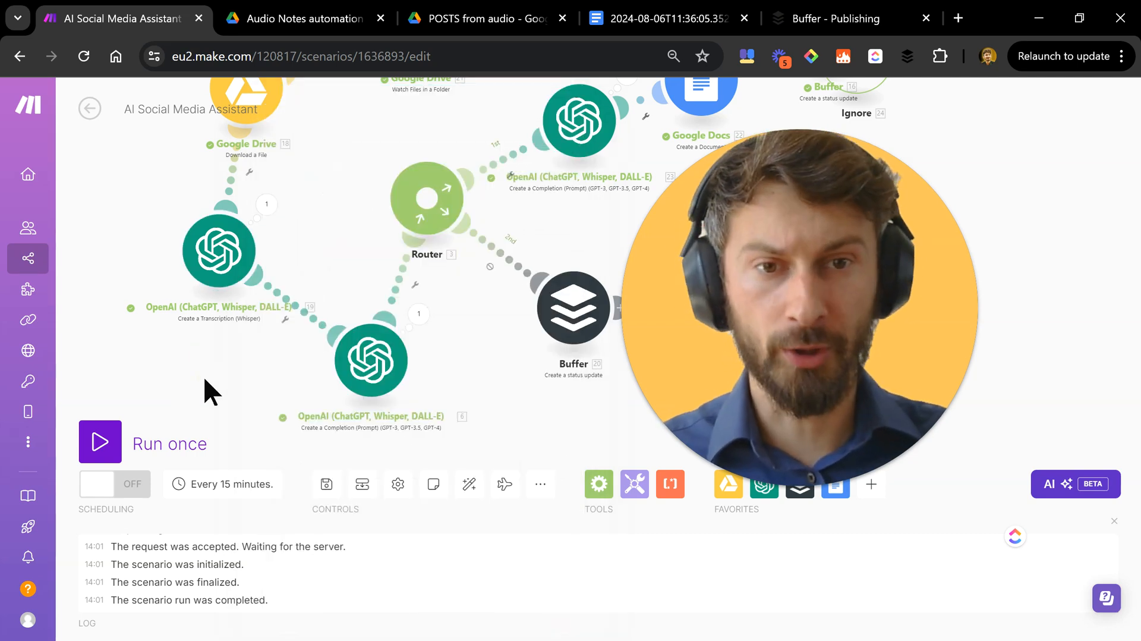
{"action": "left_click", "coordinate": [371, 357]}
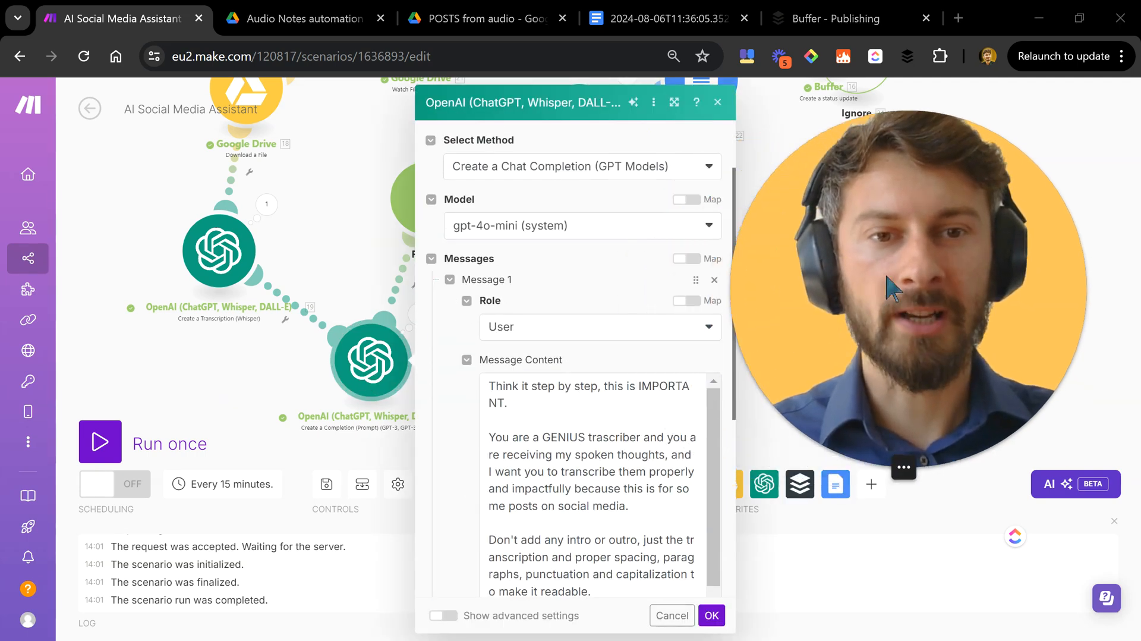
{"action": "scroll", "scroll_direction": "down", "scroll_amount": 3}
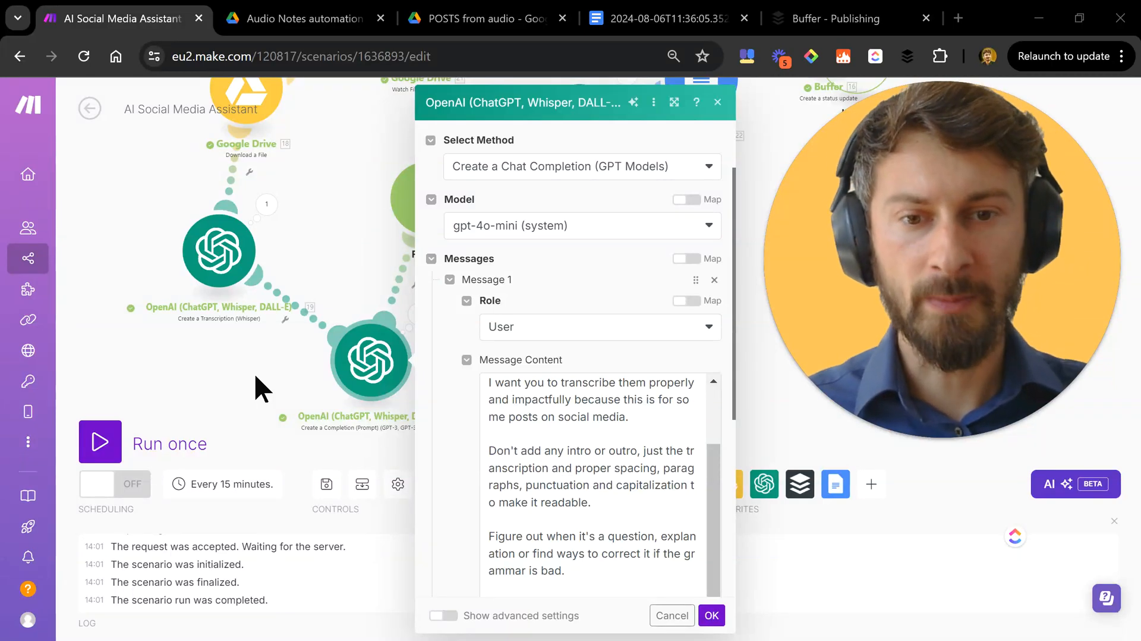
{"action": "scroll", "scroll_direction": "down", "scroll_amount": 3}
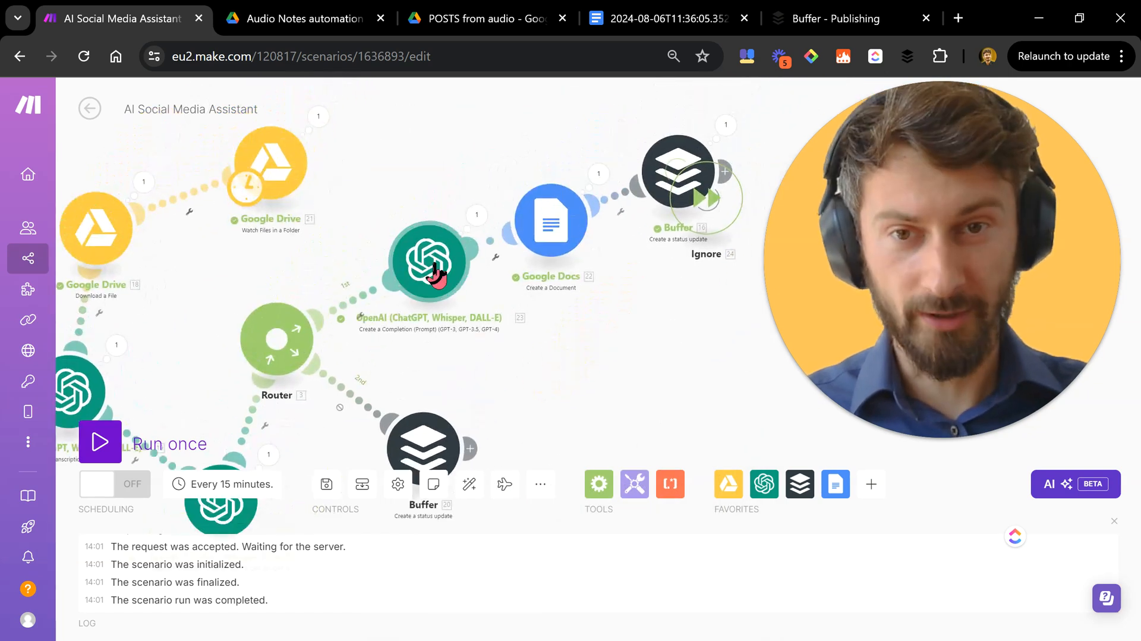
{"action": "left_click", "coordinate": [429, 262]}
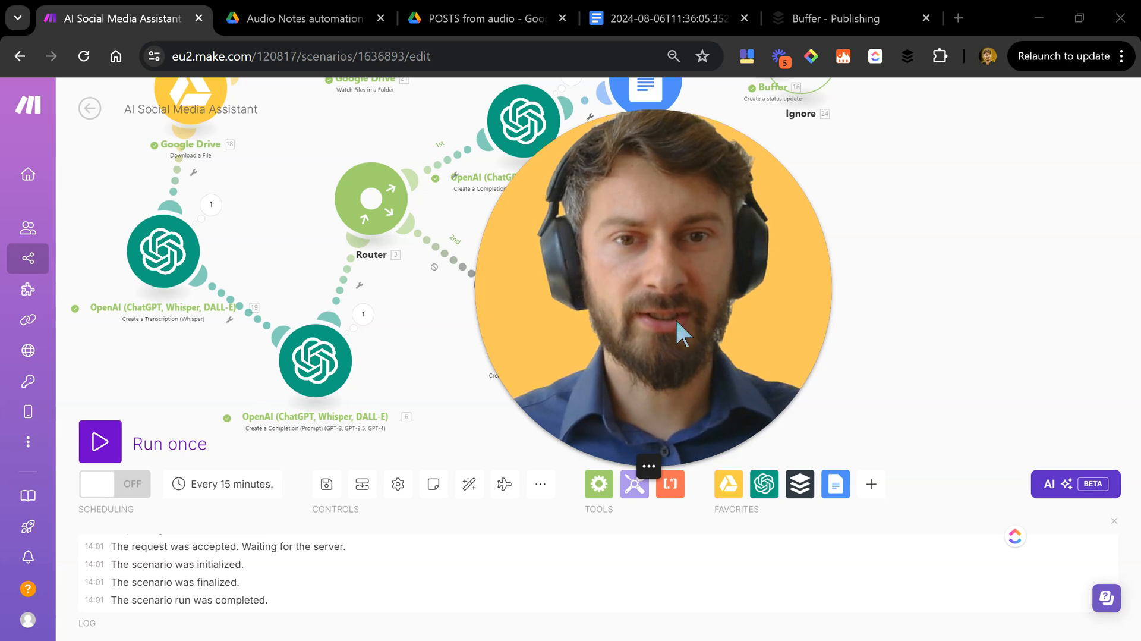
- Switch to Buffer's publishing queue listing today's 5:45 PM audio-note post
{"action": "left_click", "coordinate": [835, 18]}
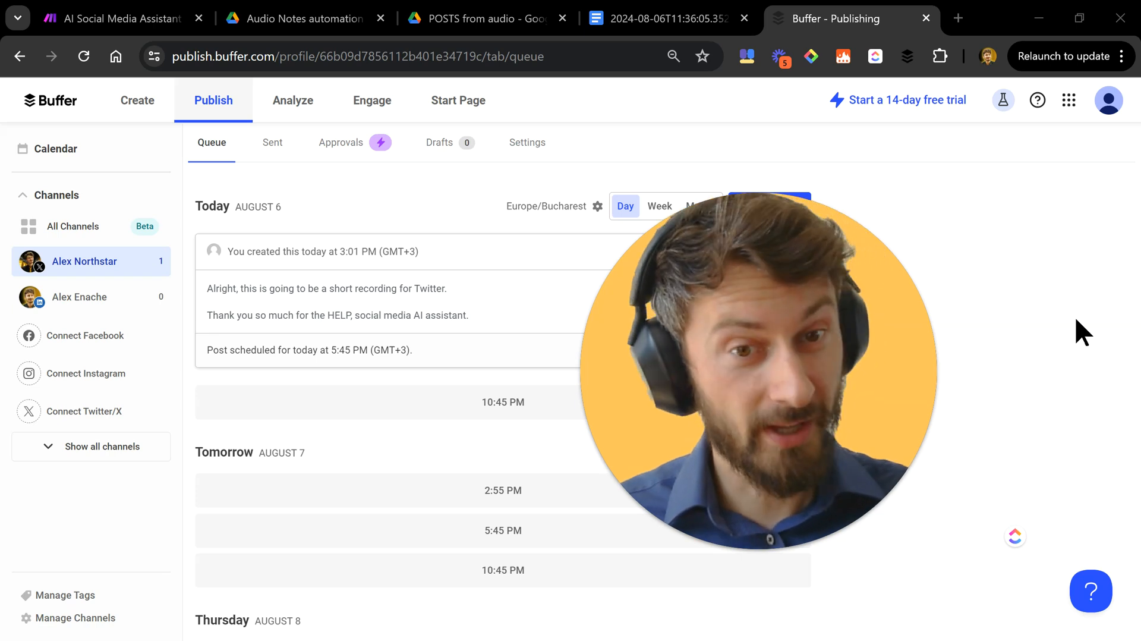
{"action": "mouse_move", "coordinate": [429, 82]}
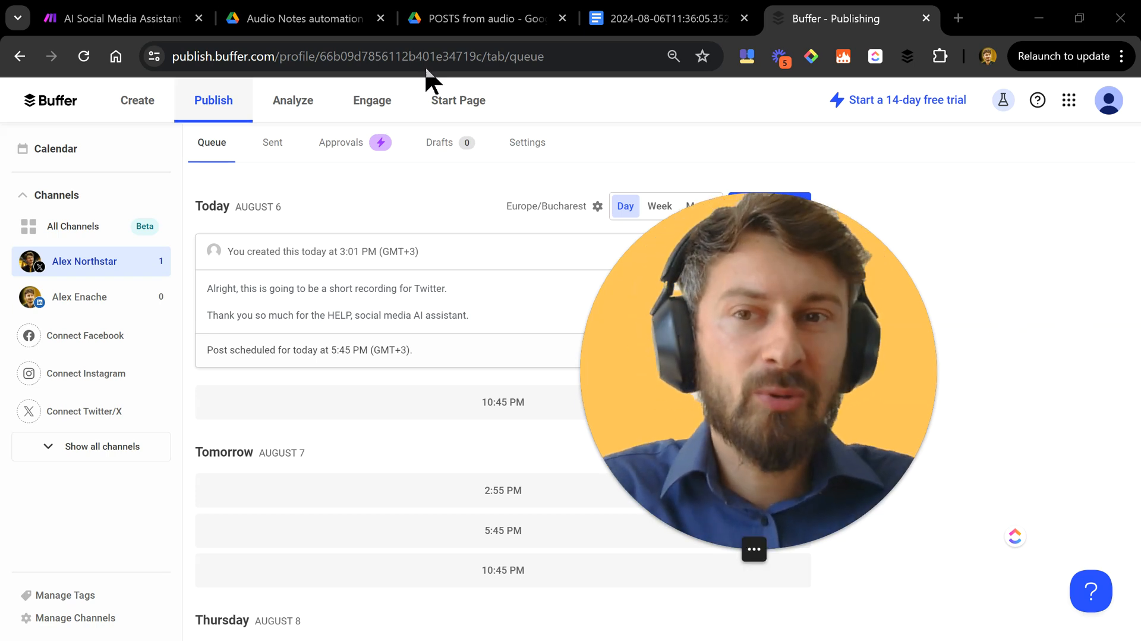
- Review the second completion step's settings, then open the POSTS from audio Drive folder
{"action": "left_click", "coordinate": [116, 18]}
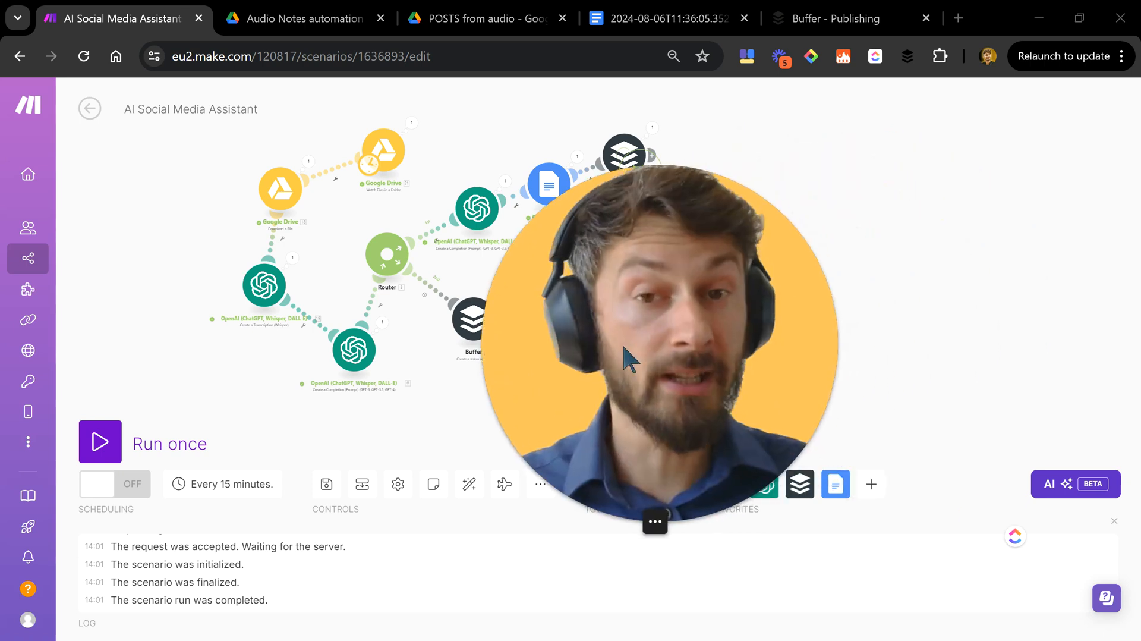
{"action": "mouse_move", "coordinate": [1003, 395]}
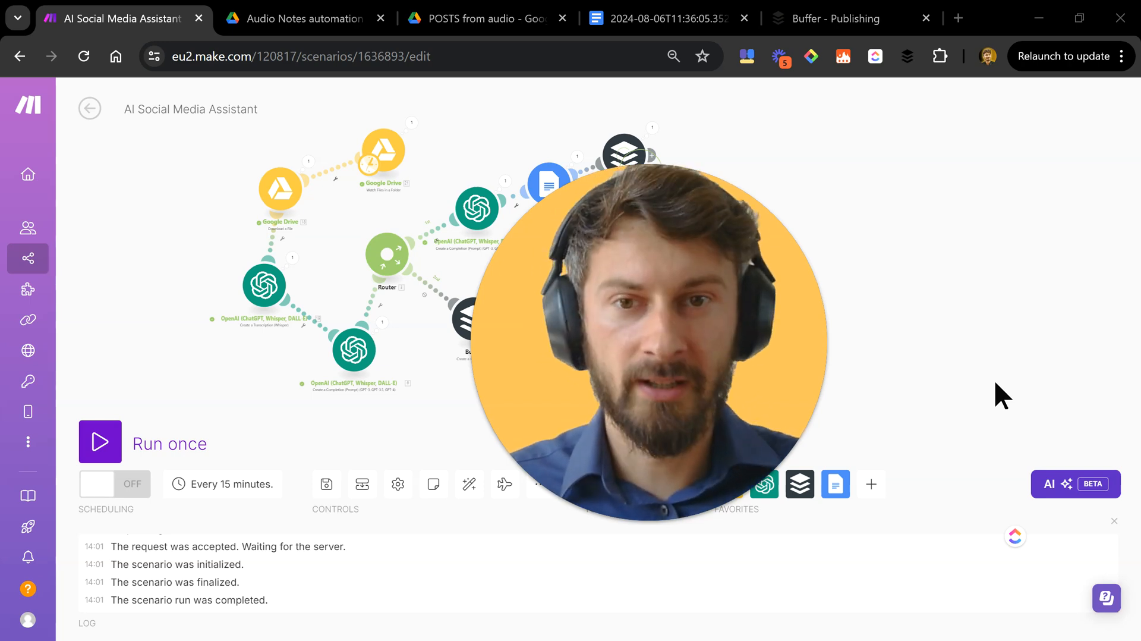
{"action": "mouse_move", "coordinate": [997, 406]}
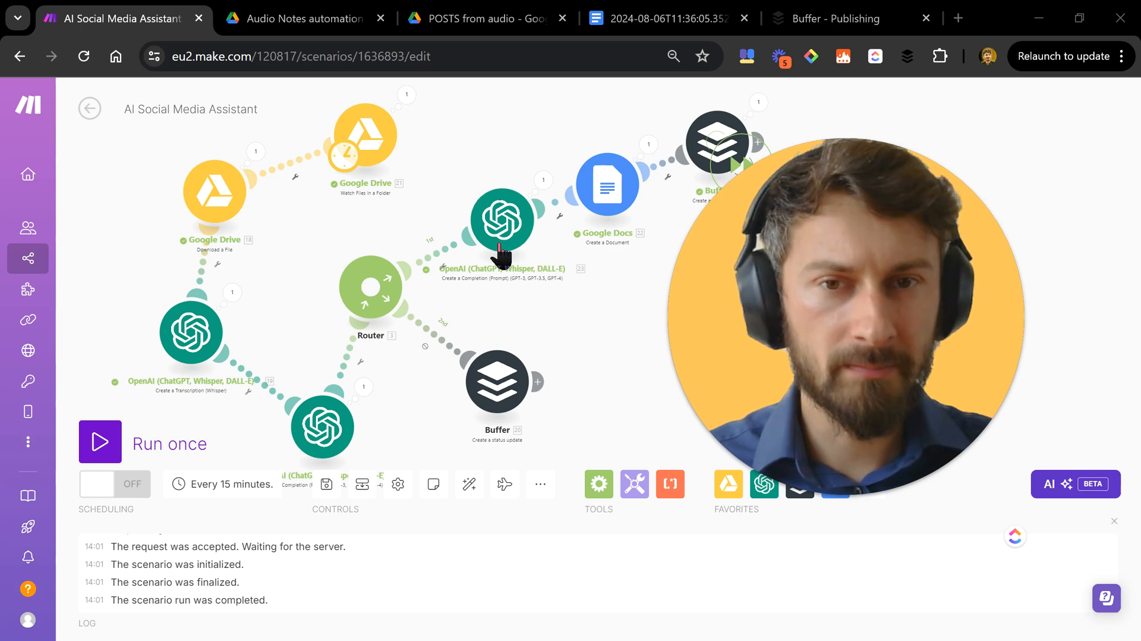
{"action": "left_click", "coordinate": [322, 426]}
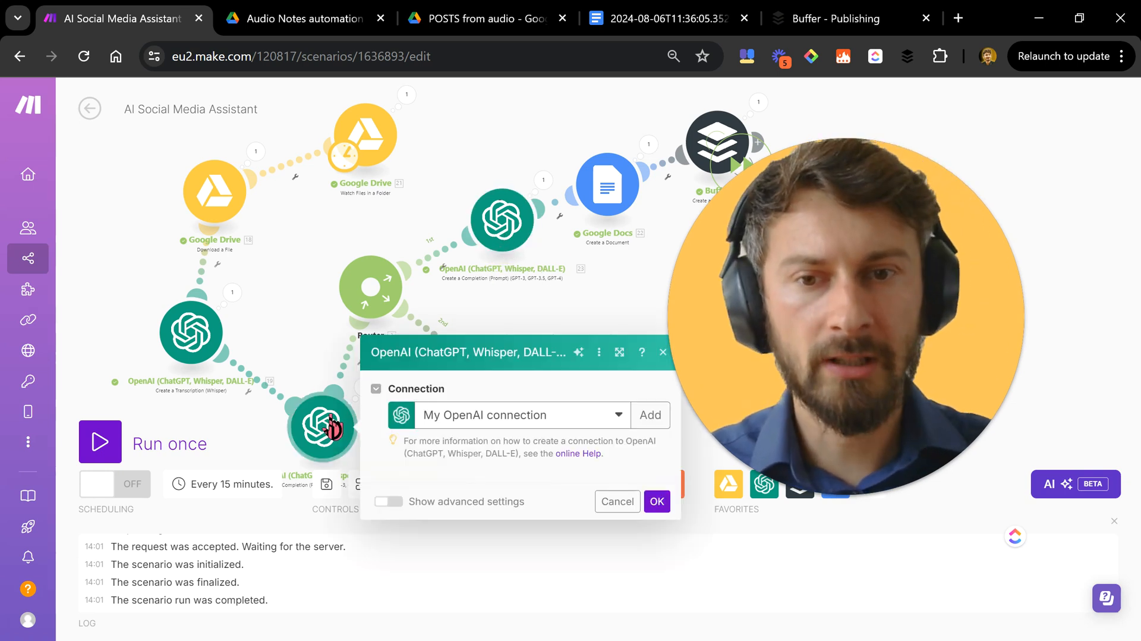
{"action": "scroll", "scroll_direction": "down", "scroll_amount": 3}
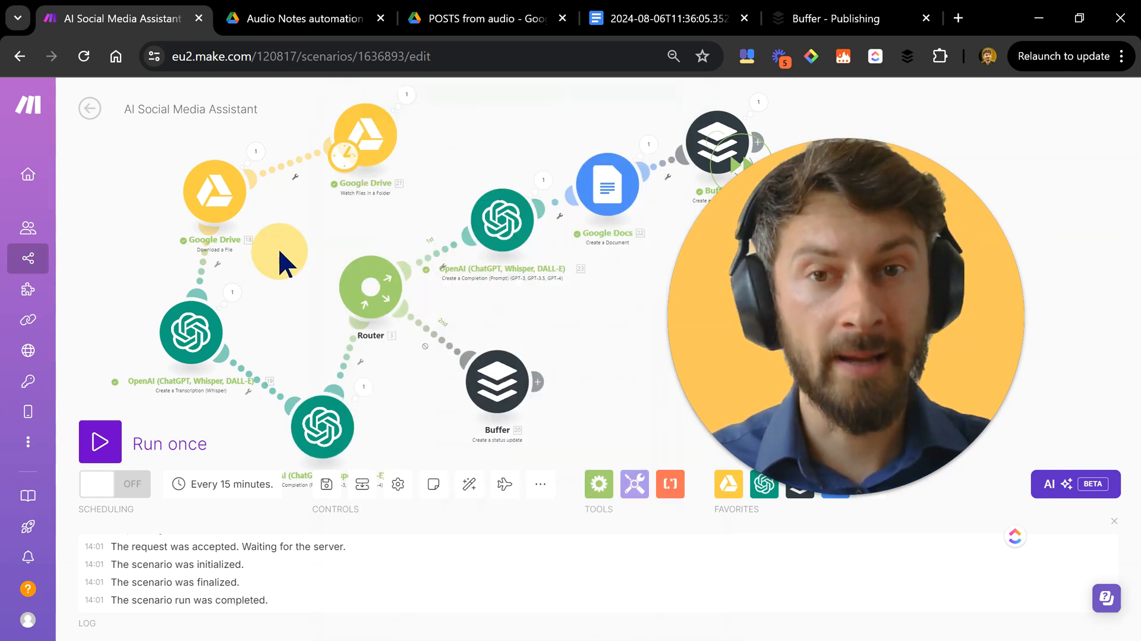
{"action": "left_click", "coordinate": [659, 18]}
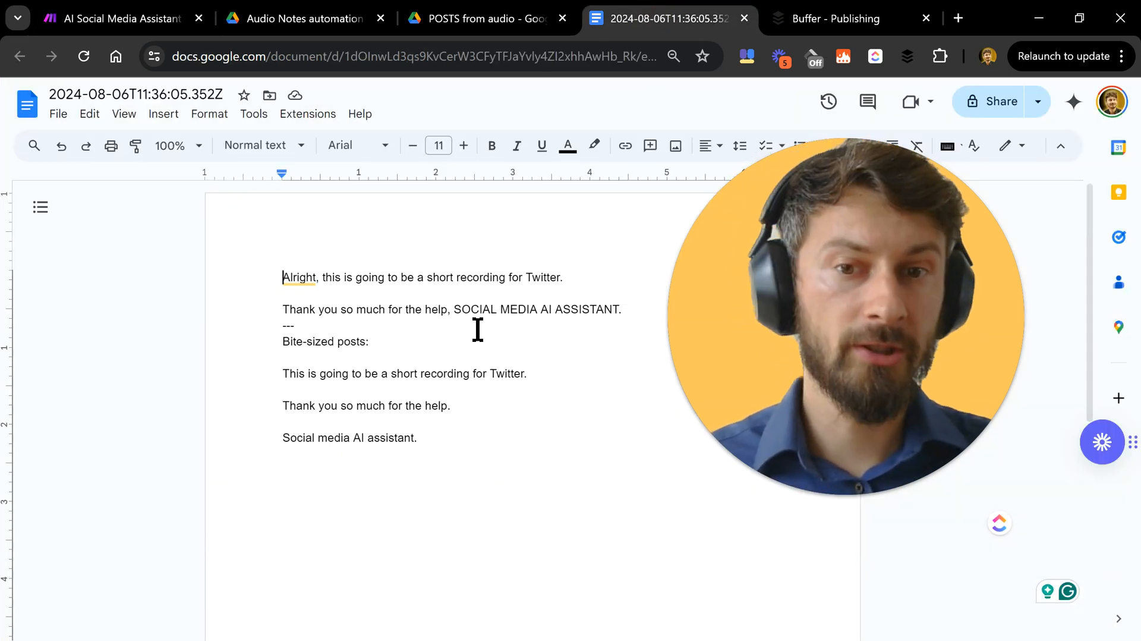
{"action": "mouse_move", "coordinate": [331, 412]}
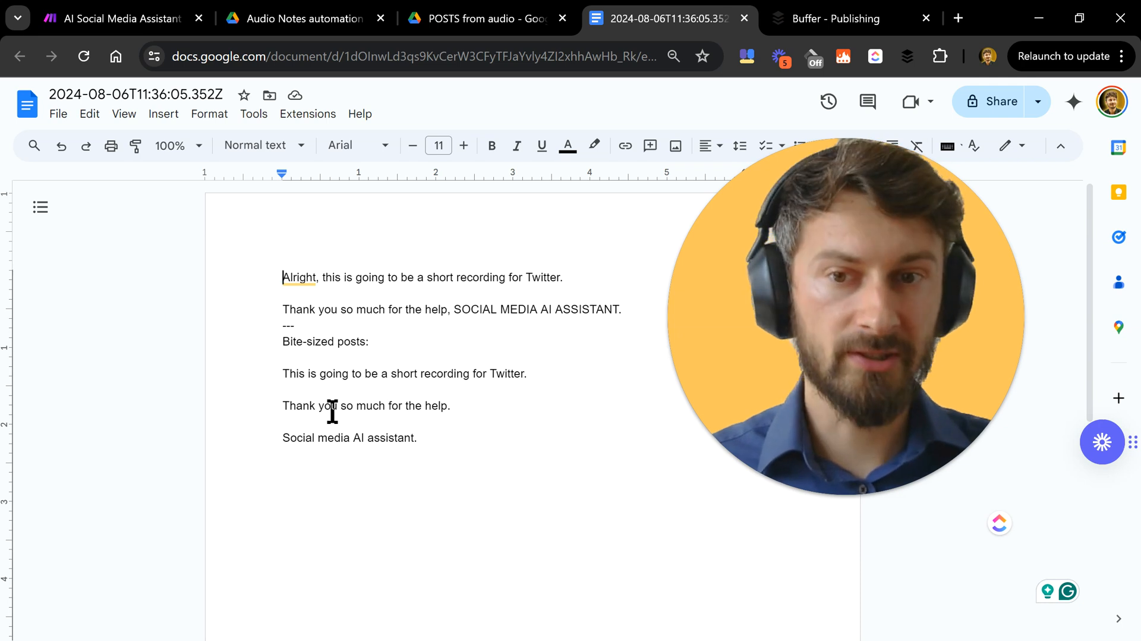
{"action": "left_click", "coordinate": [483, 19]}
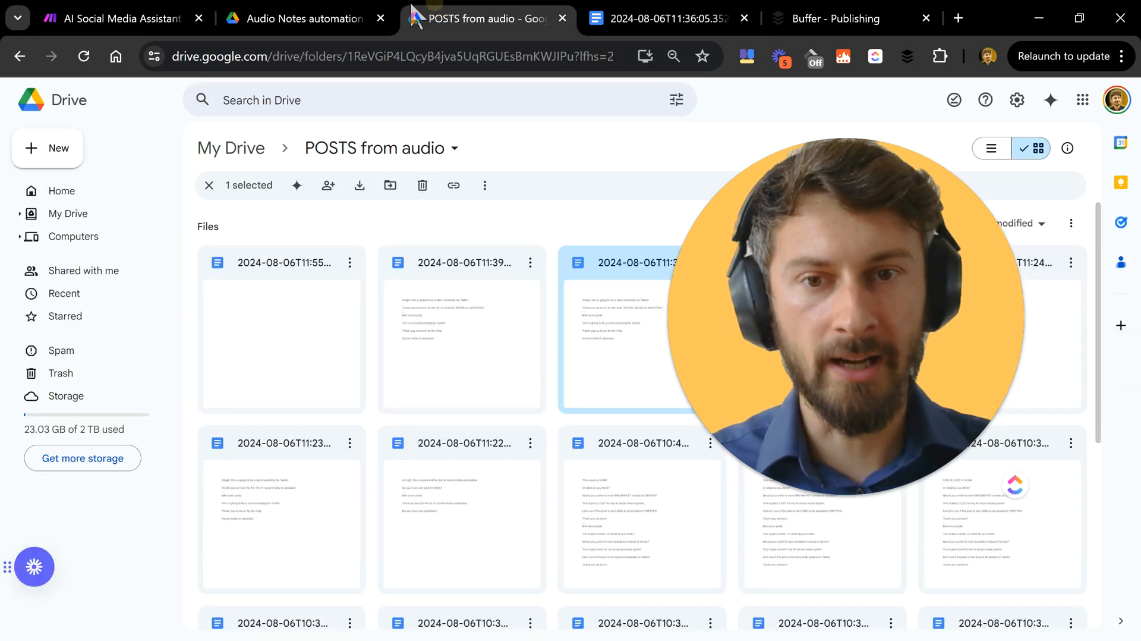
- Open the Drive 'Watch Files in a Folder' trigger watching Audio Notes automation, limit 2
{"action": "left_click", "coordinate": [116, 18]}
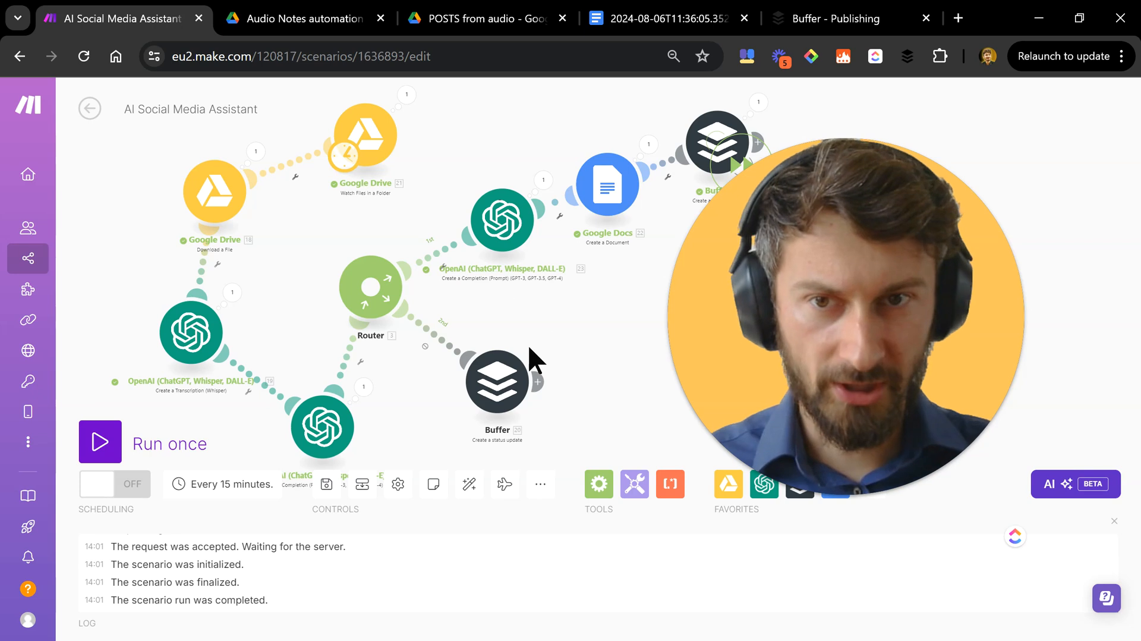
{"action": "mouse_move", "coordinate": [368, 152]}
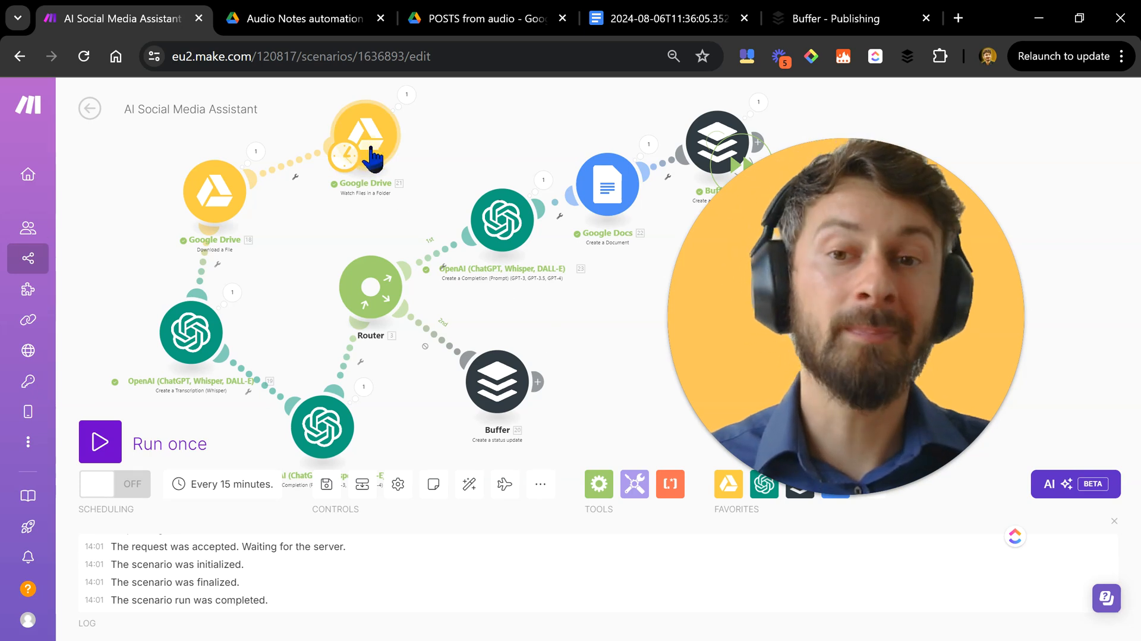
{"action": "left_click", "coordinate": [364, 139]}
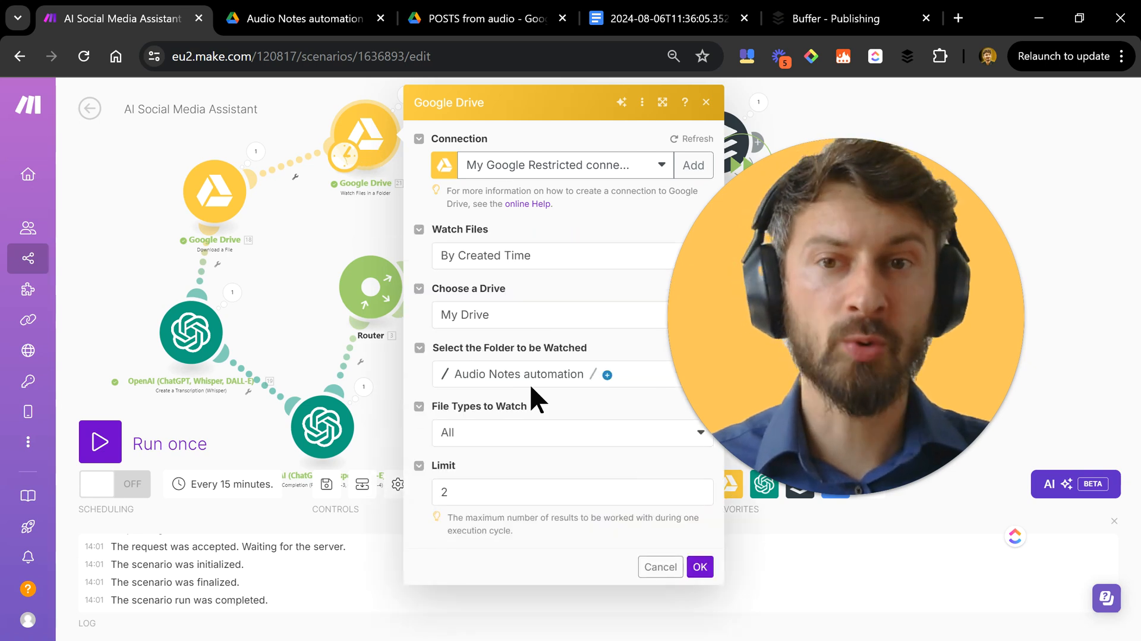
- Check the mp3 recordings in Audio Notes automation and return to the Make scenario
{"action": "left_click", "coordinate": [302, 18]}
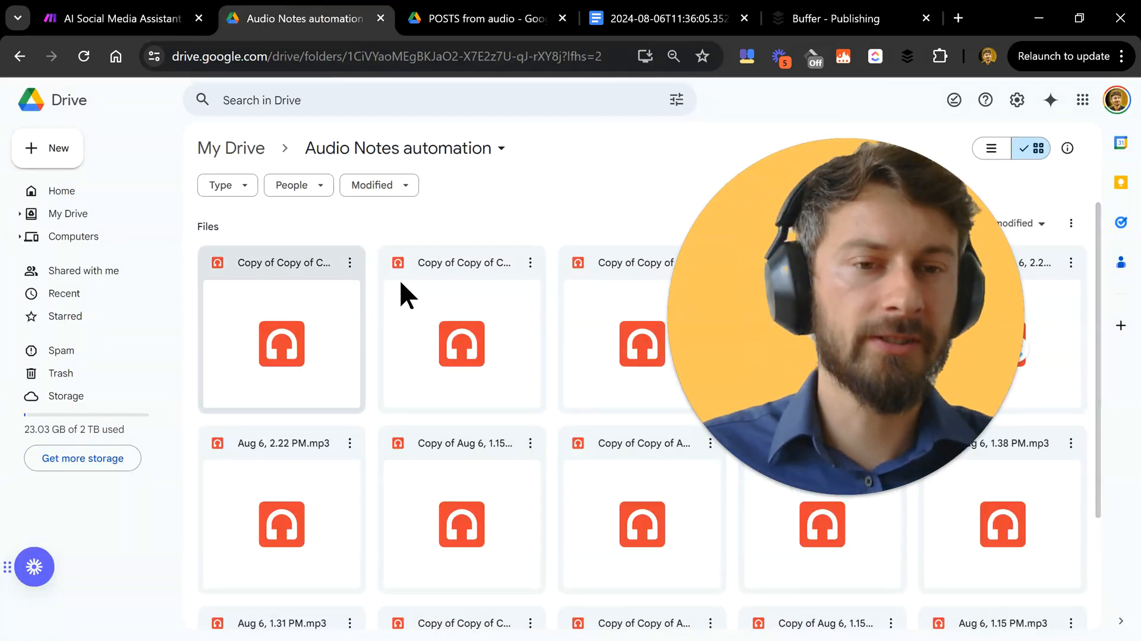
{"action": "mouse_move", "coordinate": [659, 171]}
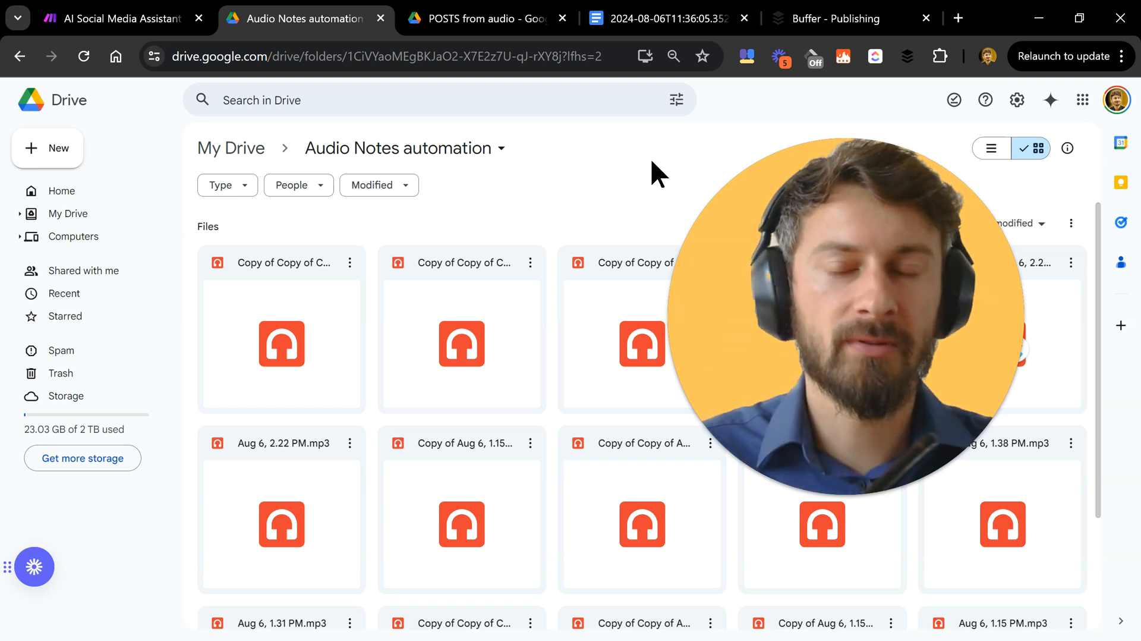
{"action": "mouse_move", "coordinate": [595, 170]}
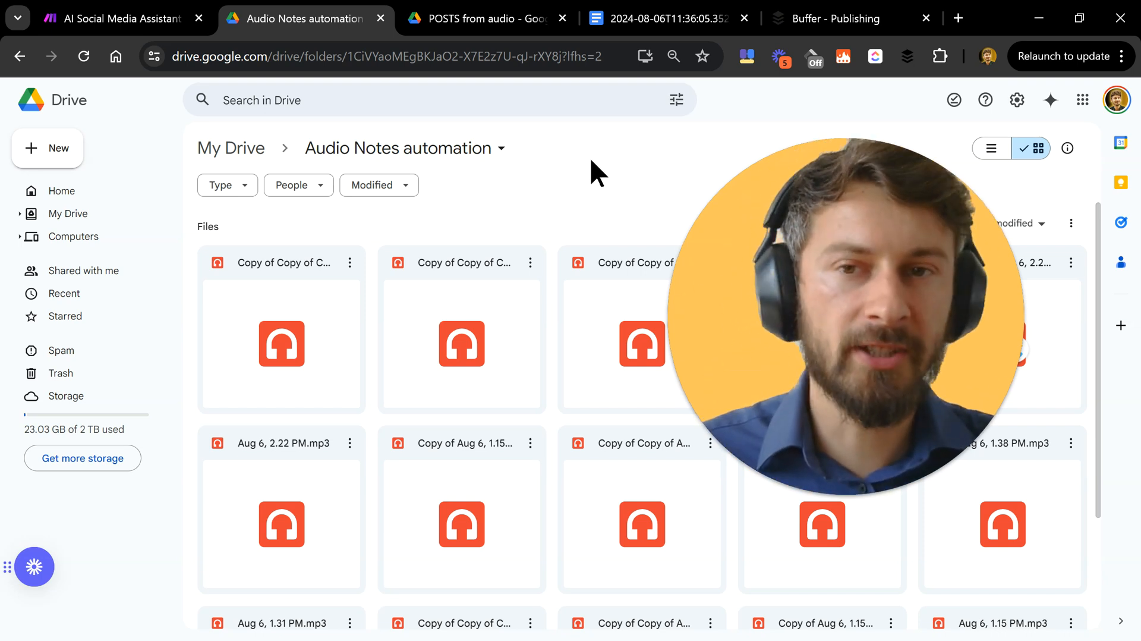
{"action": "left_click", "coordinate": [113, 18]}
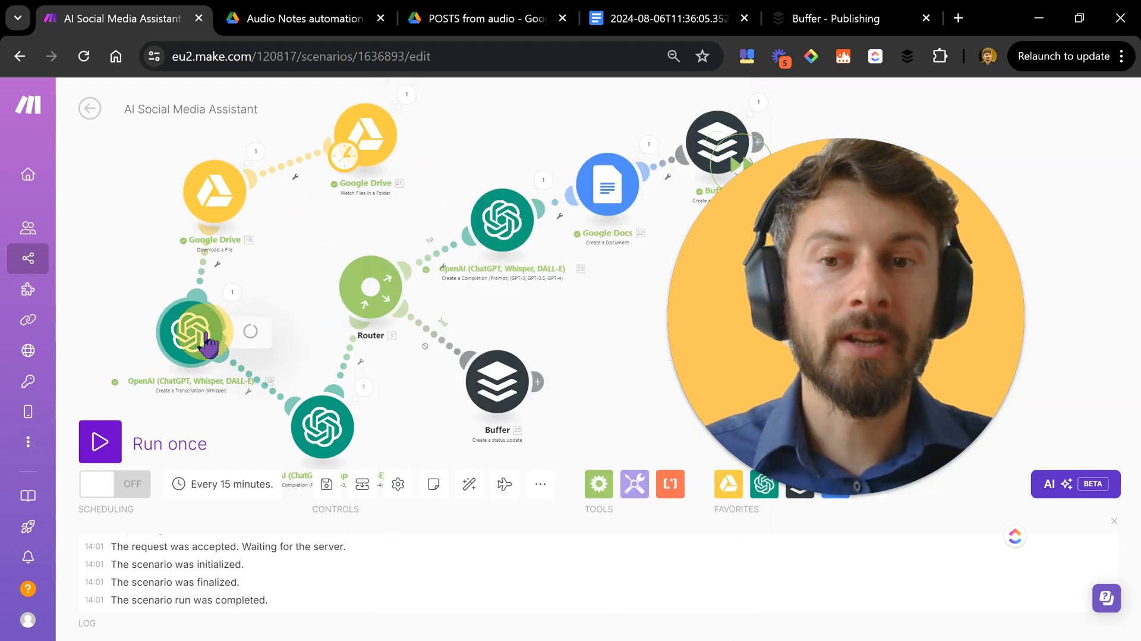
{"action": "left_click", "coordinate": [194, 331]}
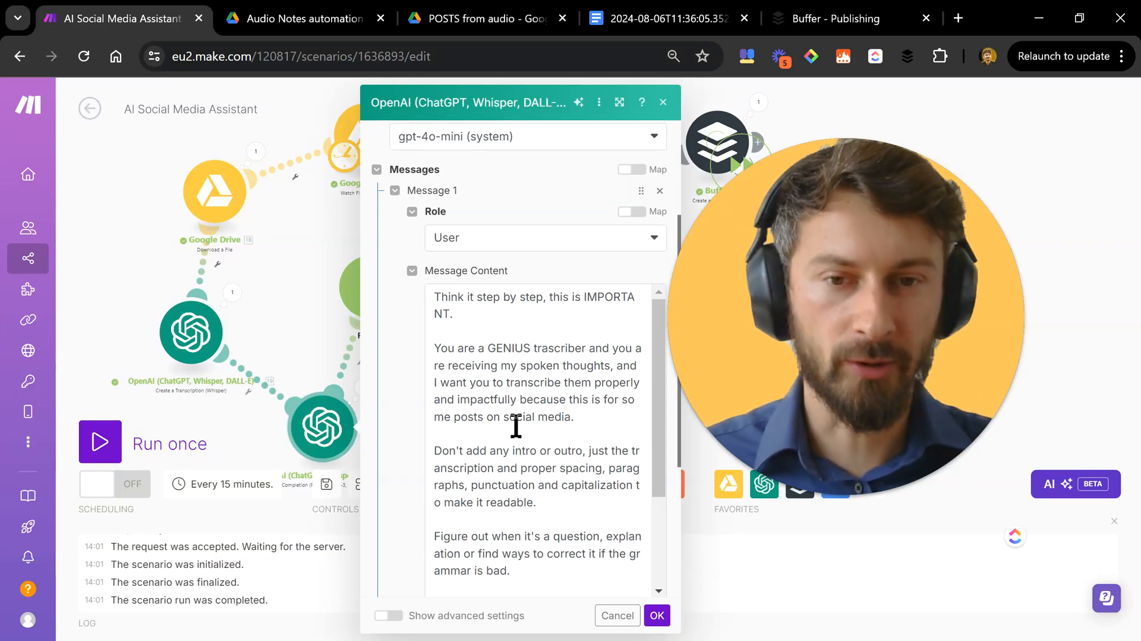
{"action": "scroll", "scroll_direction": "down", "scroll_amount": 3}
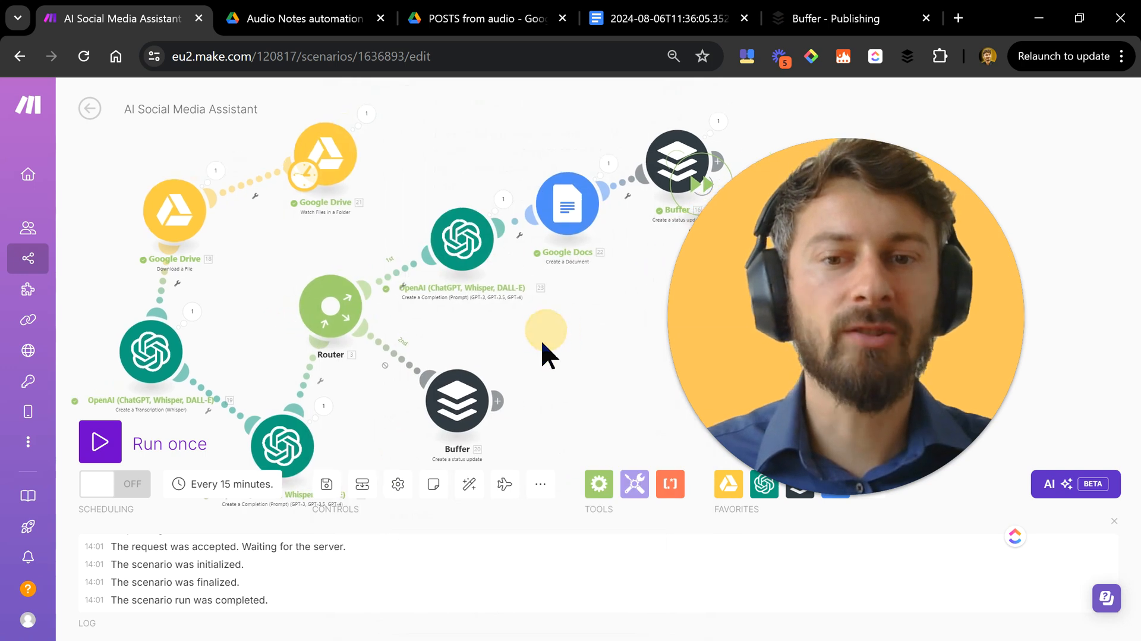
{"action": "mouse_move", "coordinate": [457, 398]}
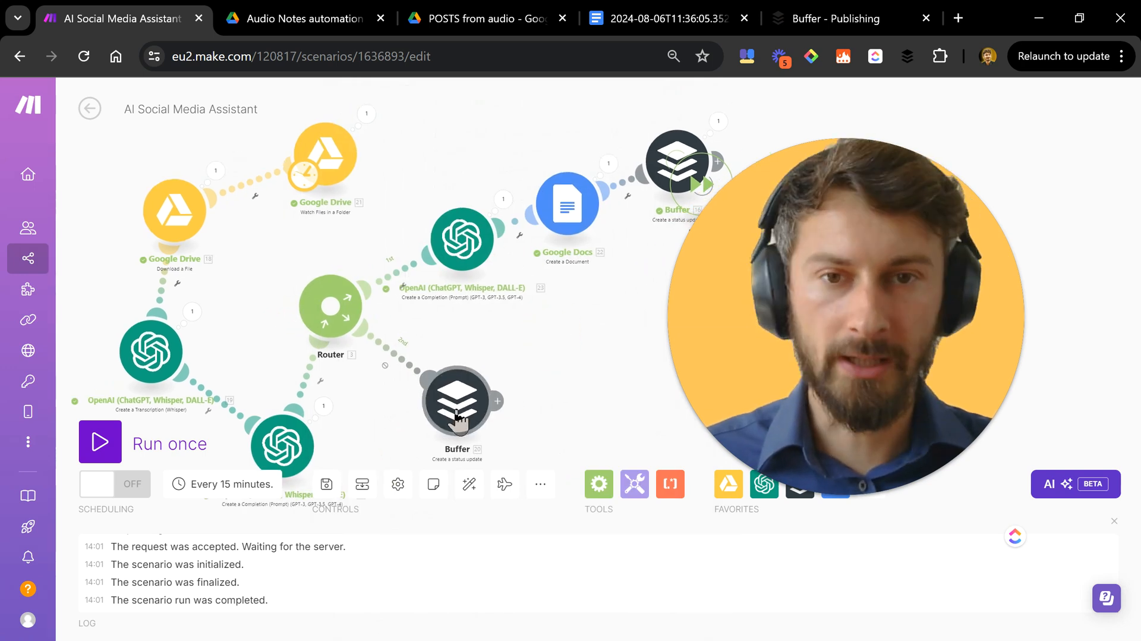
{"action": "mouse_move", "coordinate": [559, 349]}
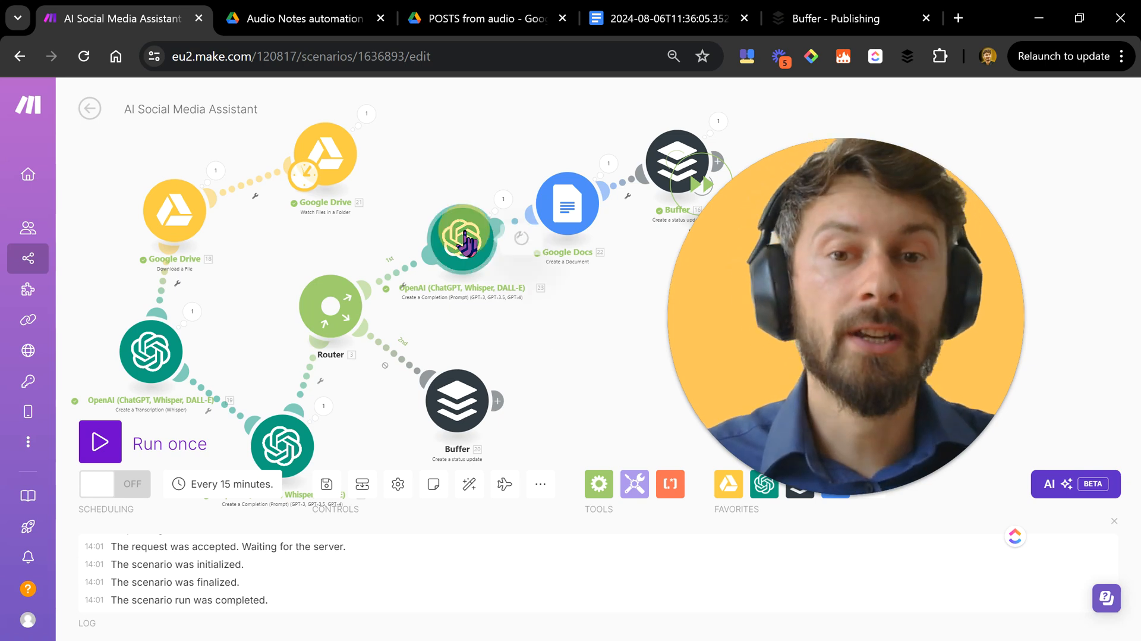
{"action": "left_click", "coordinate": [462, 240]}
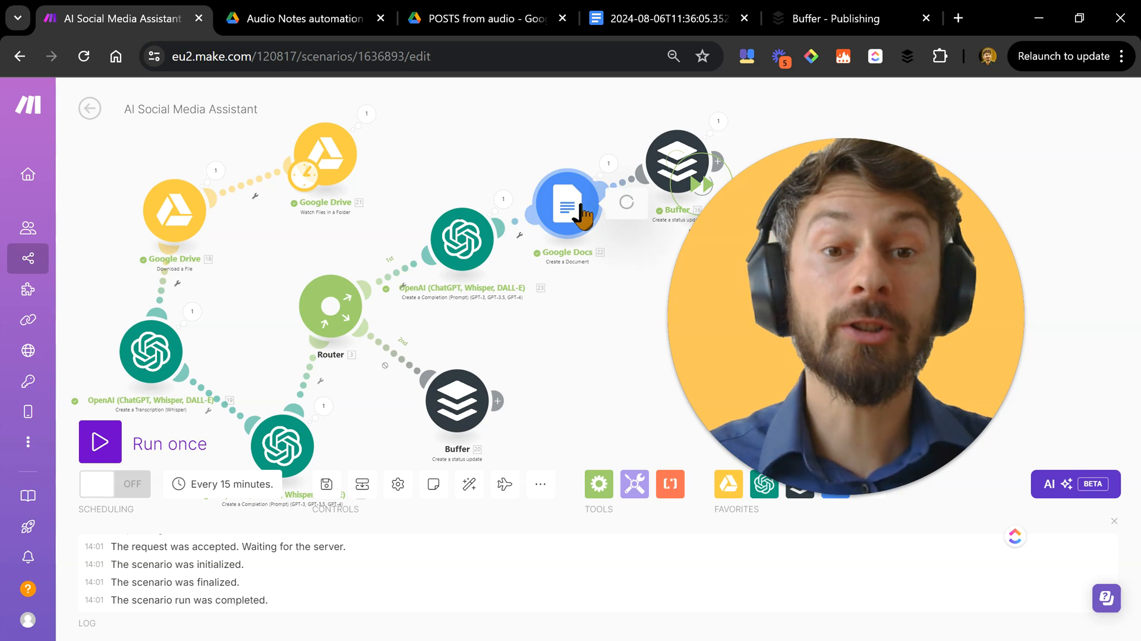
- Check the Google Docs module's POSTS from audio location, then open the top Buffer module
{"action": "left_click", "coordinate": [567, 204]}
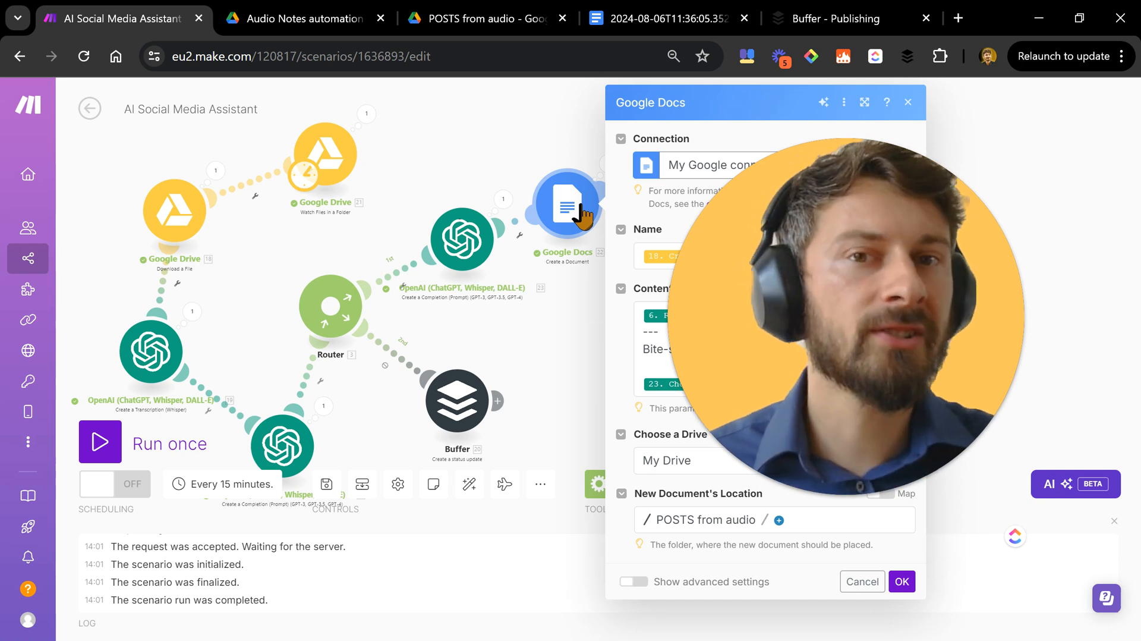
{"action": "mouse_move", "coordinate": [578, 262]}
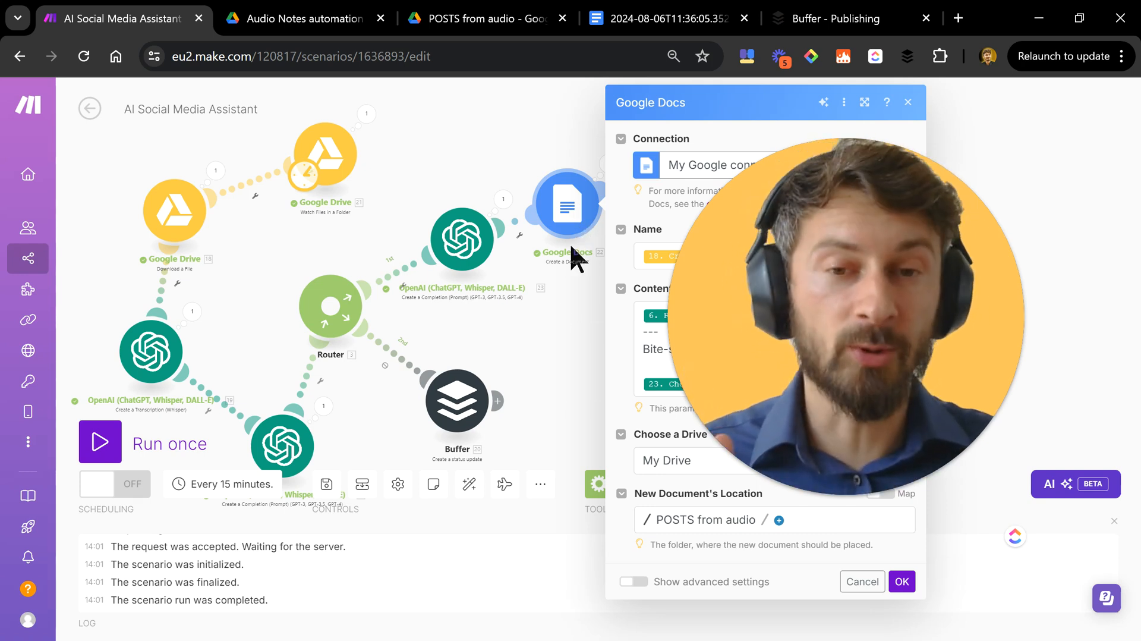
{"action": "left_click", "coordinate": [901, 581]}
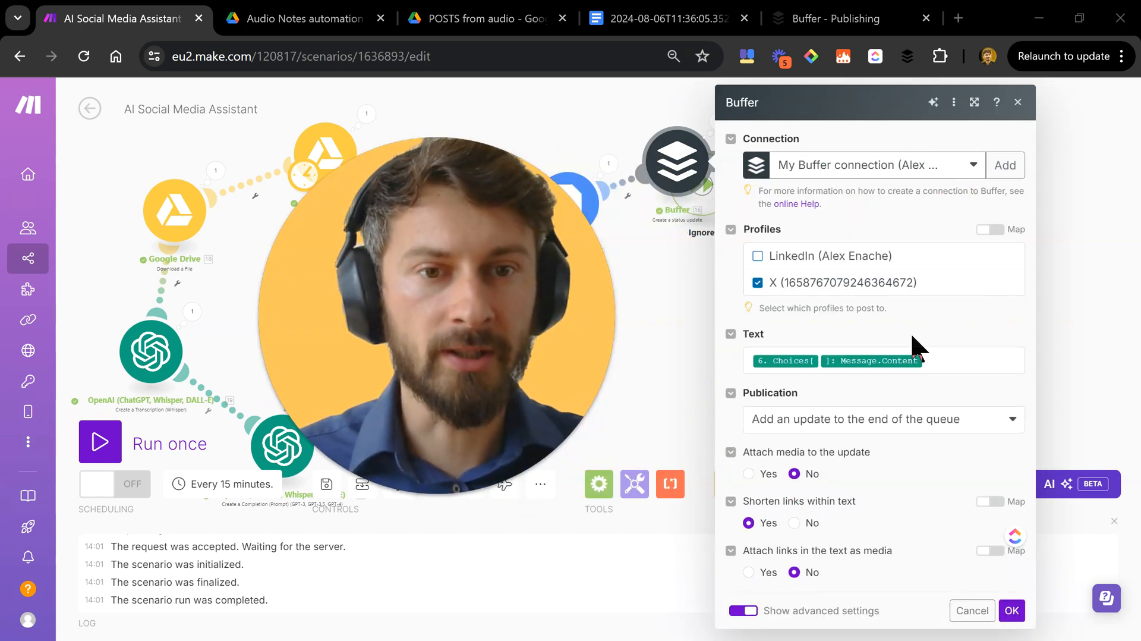
{"action": "mouse_move", "coordinate": [862, 498]}
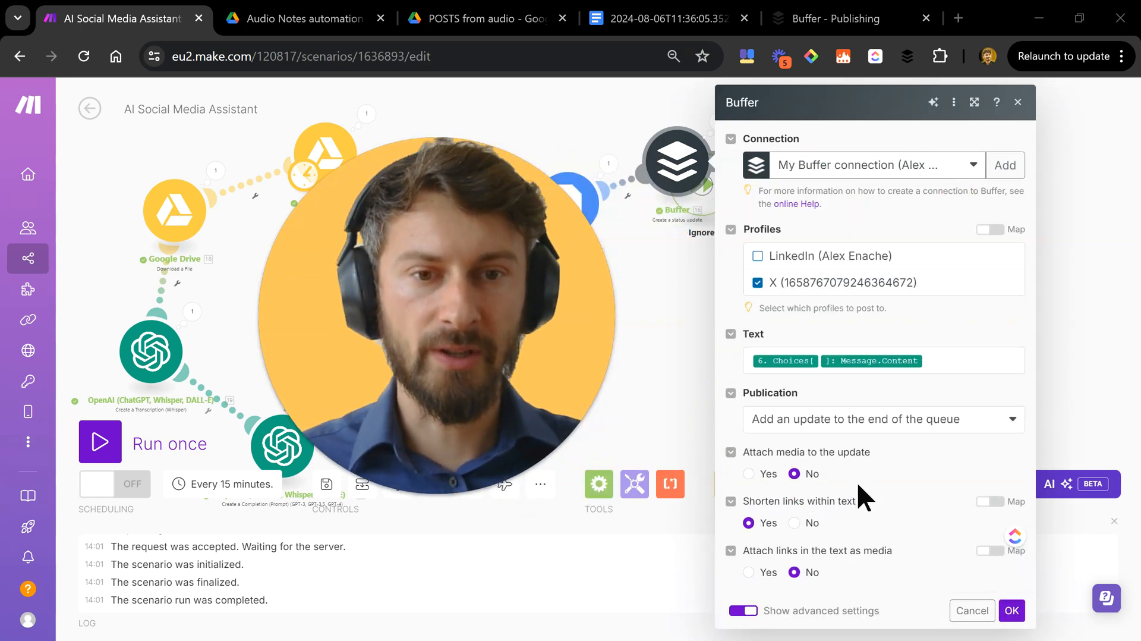
{"action": "mouse_move", "coordinate": [687, 77]}
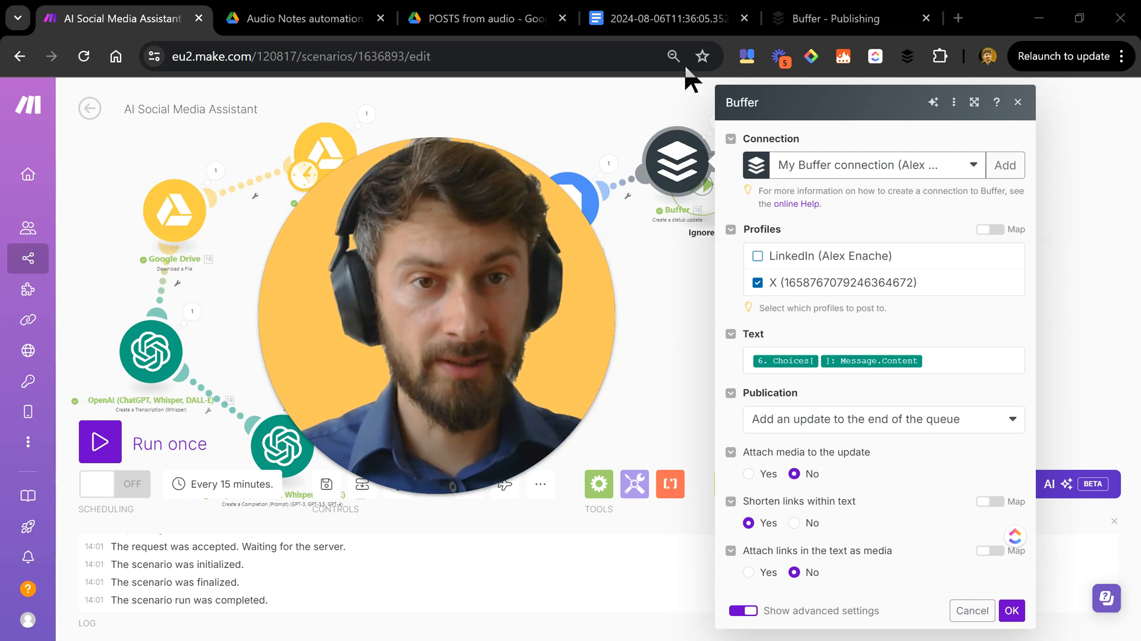
- Switch to Buffer's Queue showing the Twitter recording post scheduled today at 5:45 PM
{"action": "left_click", "coordinate": [837, 19]}
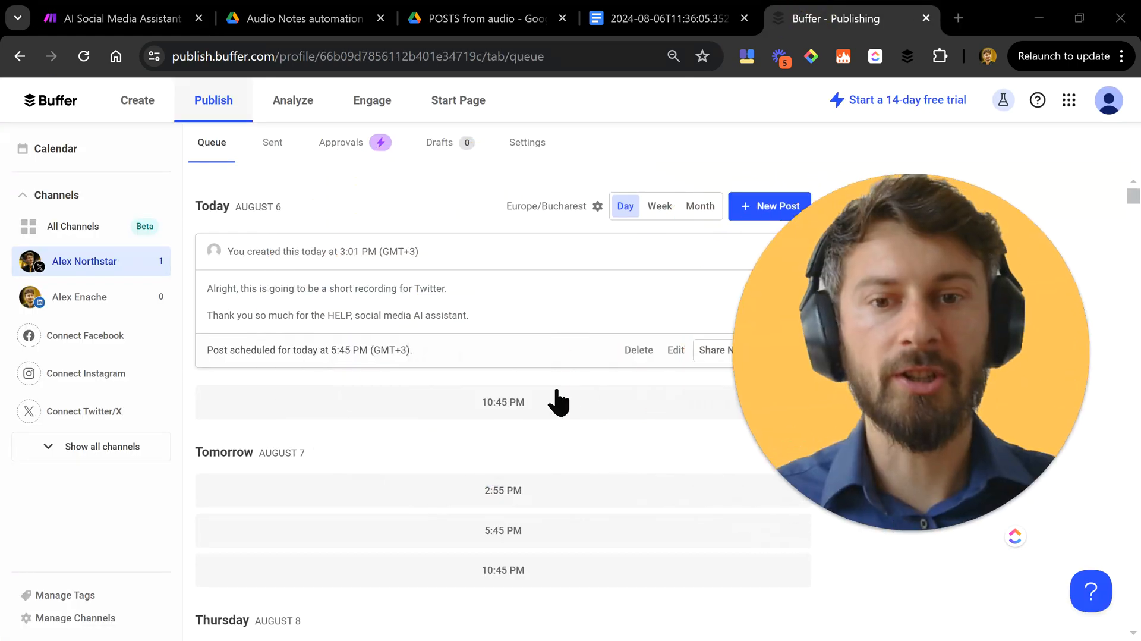
{"action": "mouse_move", "coordinate": [566, 437]}
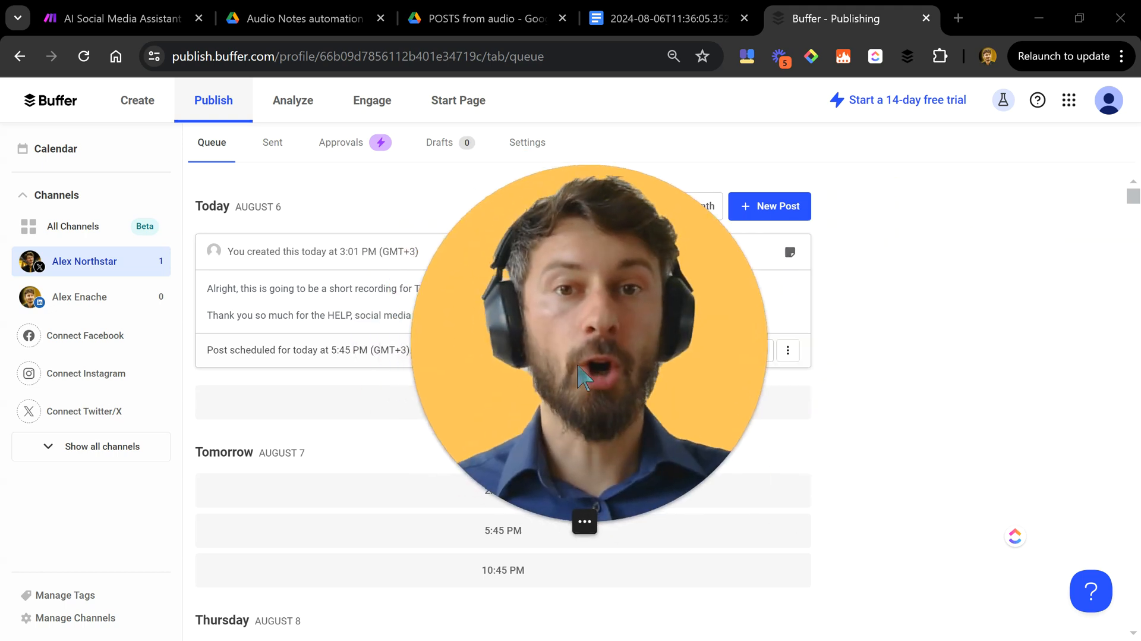
{"action": "mouse_move", "coordinate": [995, 369]}
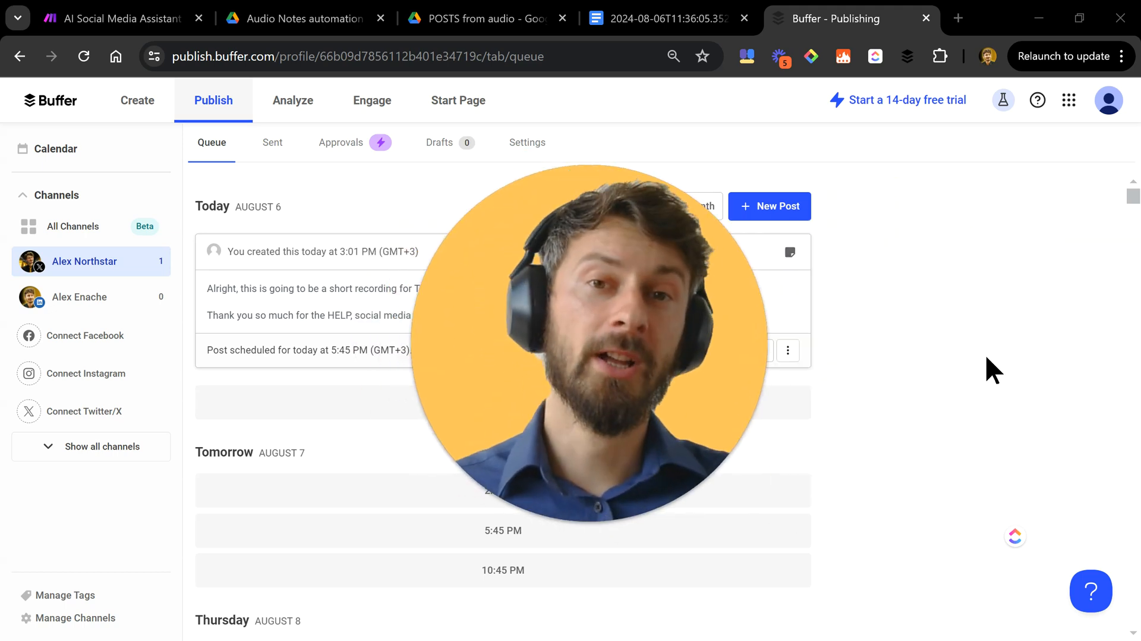